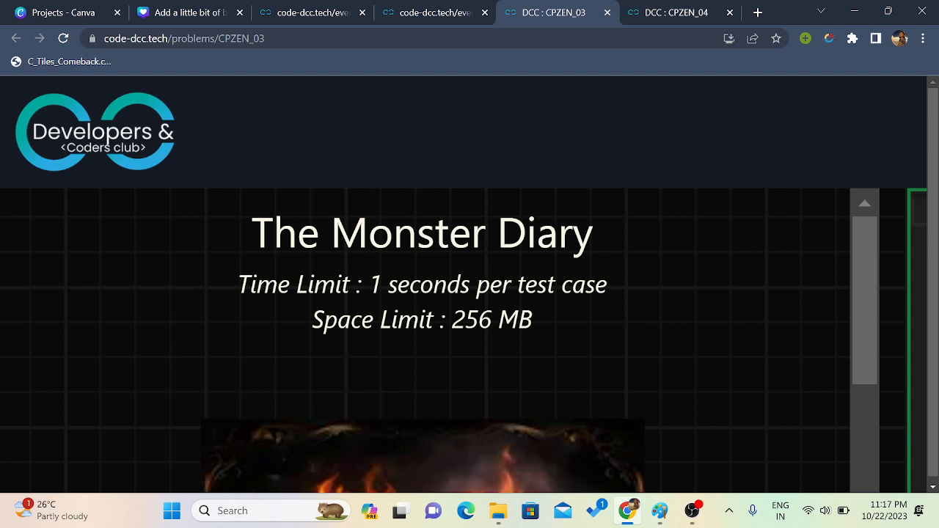
Step: Scroll through the CPZEN_03 story about the DCC masters and spell book down to Test Case 1's input
scroll("down", 3)
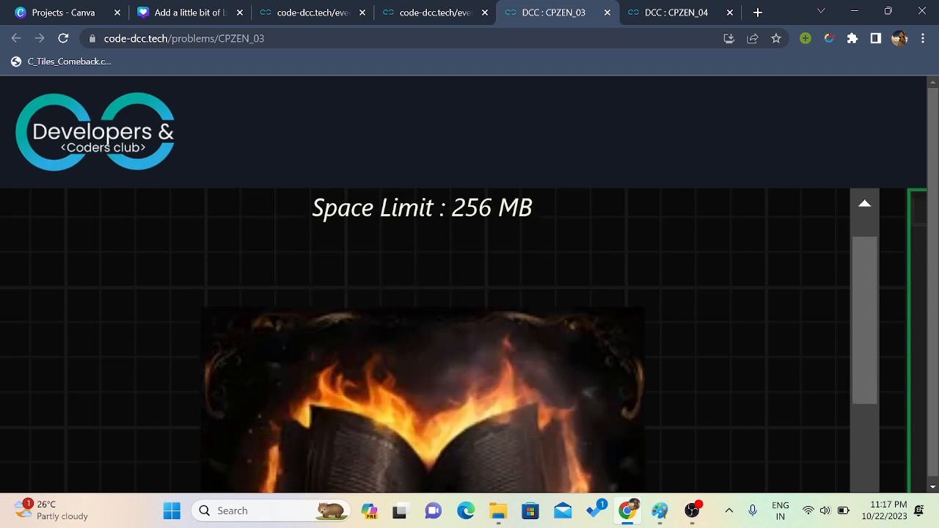
scroll("down", 3)
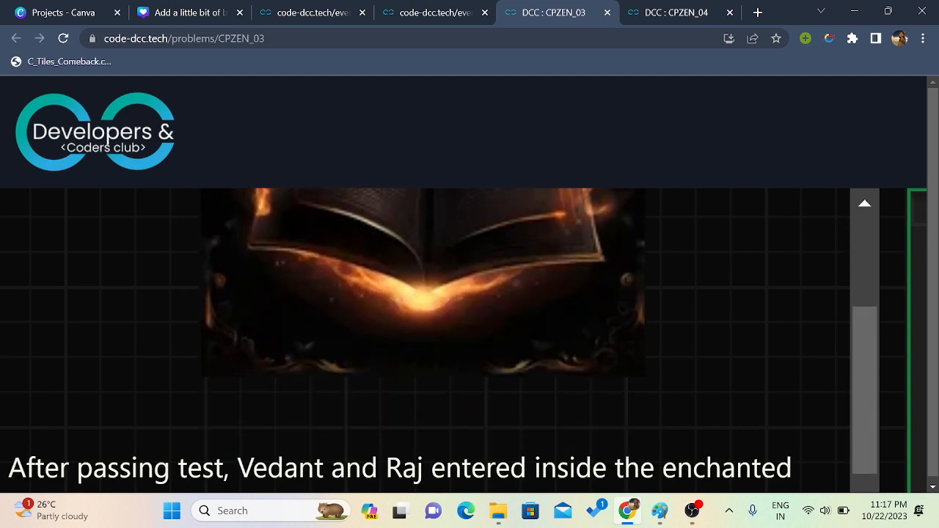
scroll("down", 3)
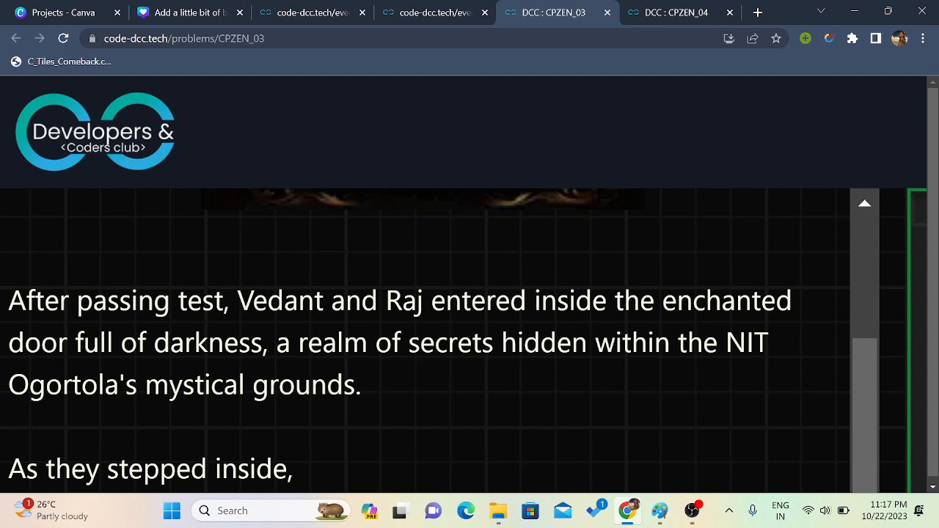
scroll("down", 3)
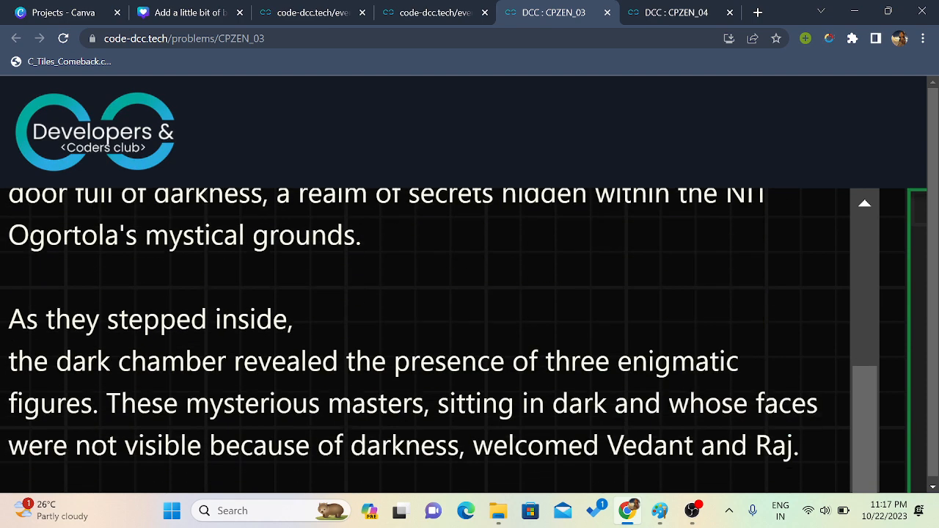
scroll("down", 3)
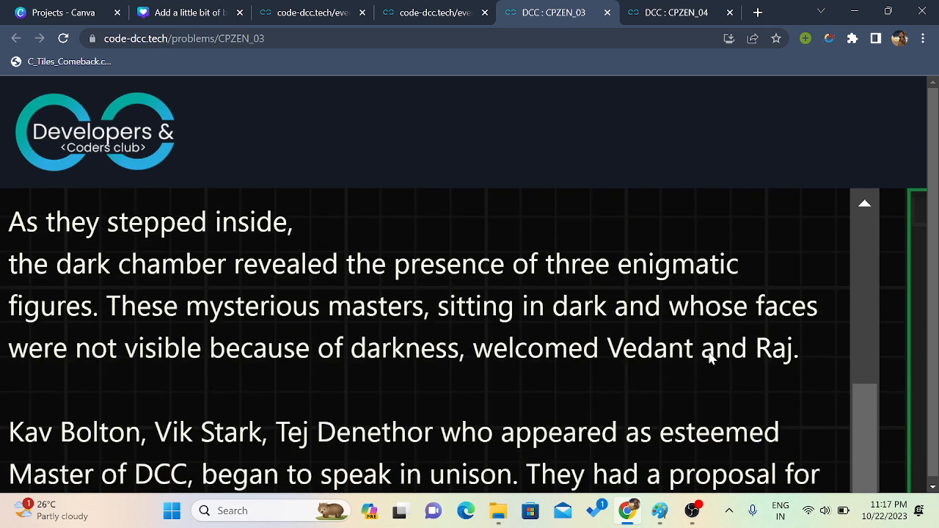
scroll("down", 3)
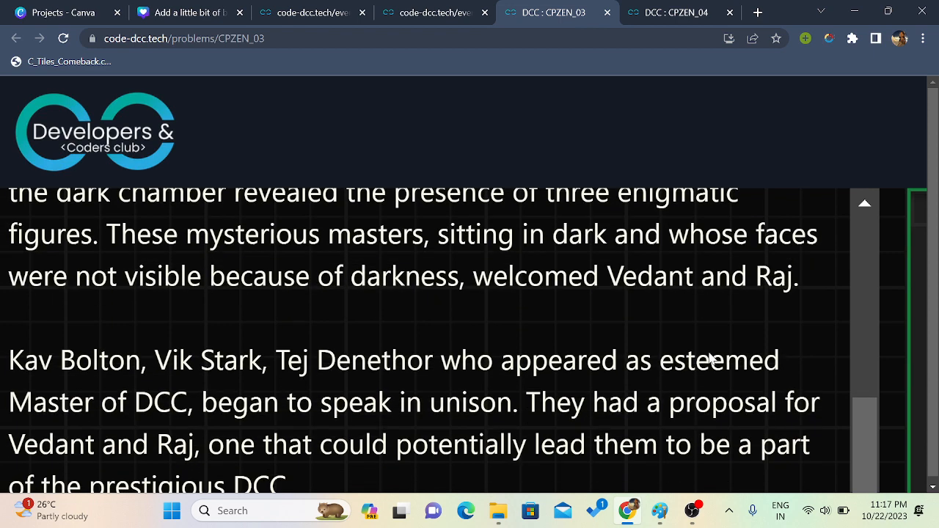
scroll("down", 3)
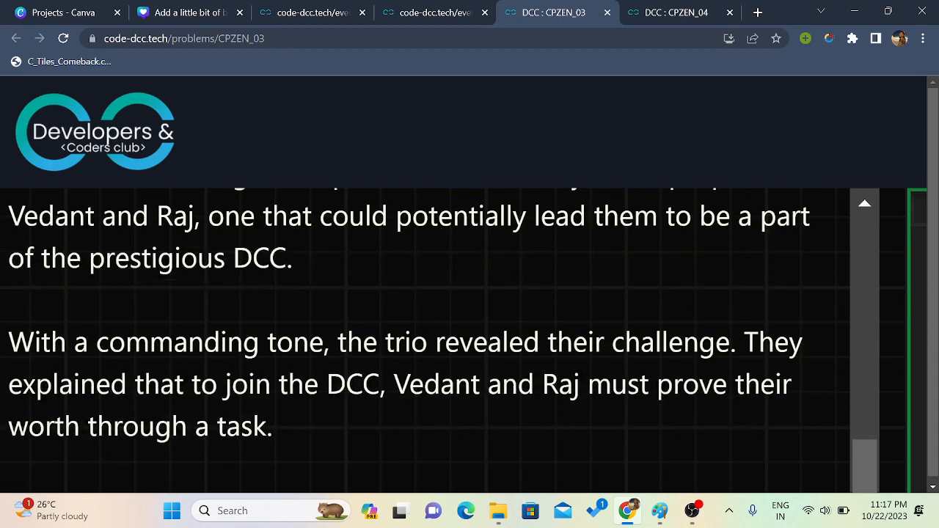
scroll("down", 3)
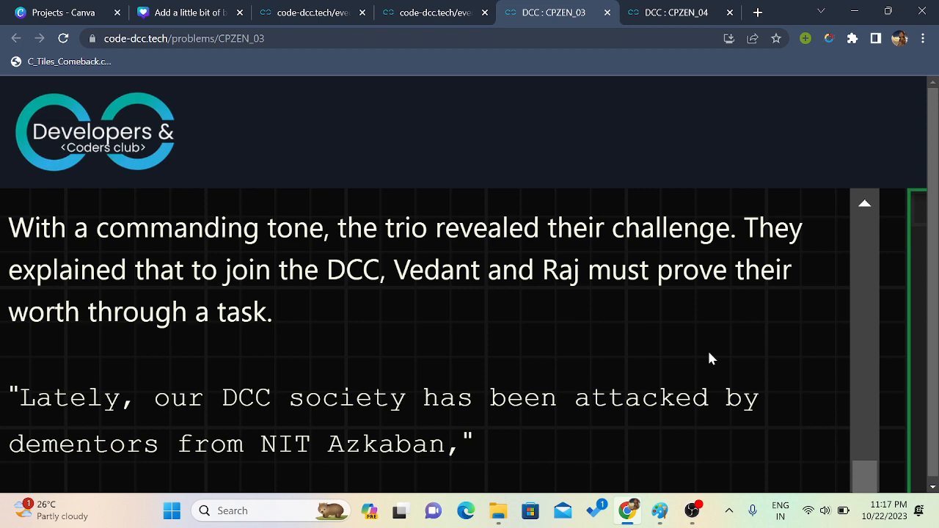
scroll("down", 3)
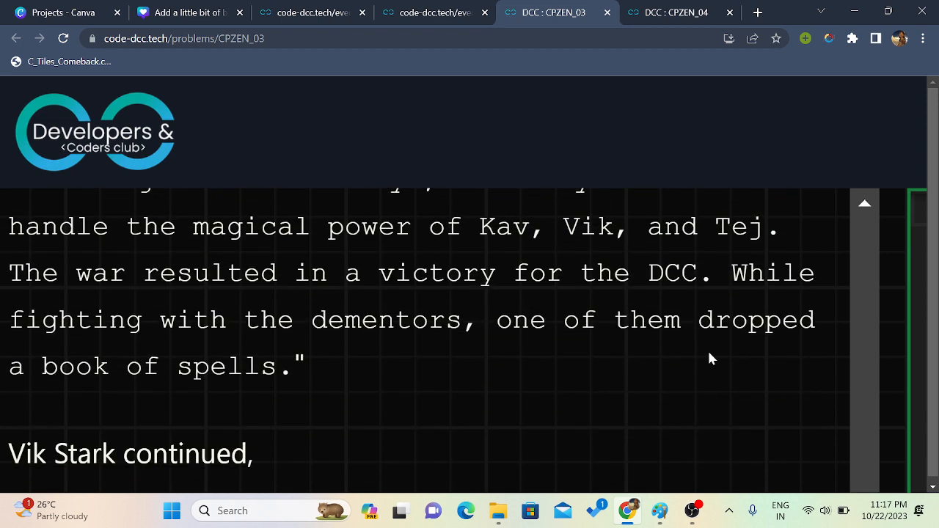
scroll("down", 3)
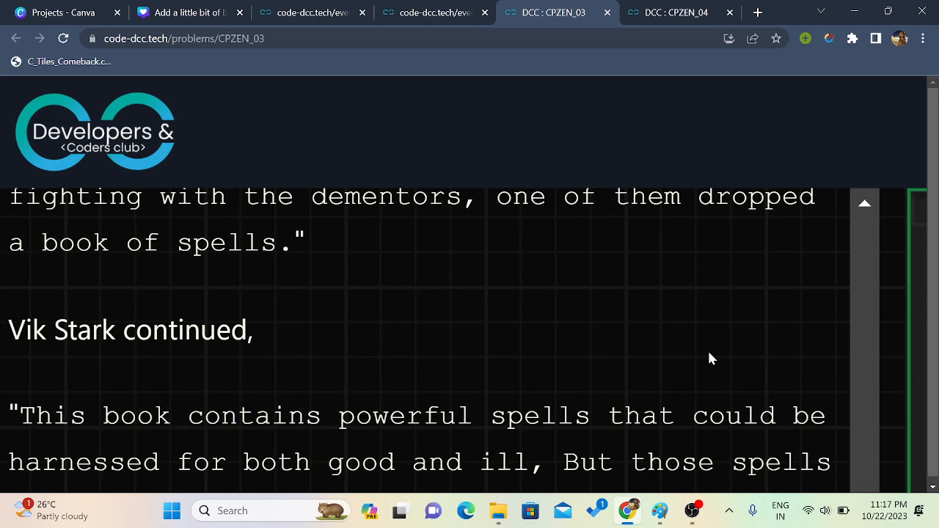
scroll("down", 3)
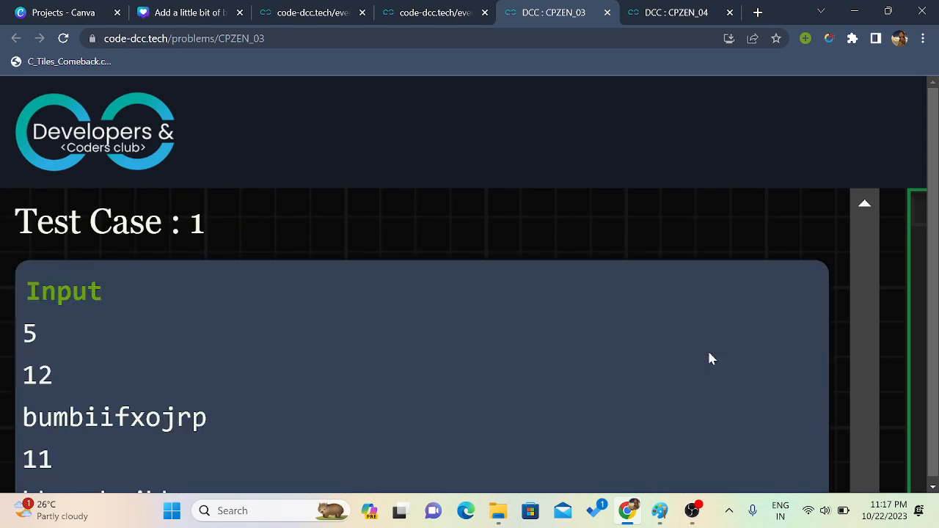
Step: Scroll to Test Case 1's input lines 5, 12, bumbiifxojrp, 11, bkzexkqjbkq, 8, bulozfwb
scroll("down", 3)
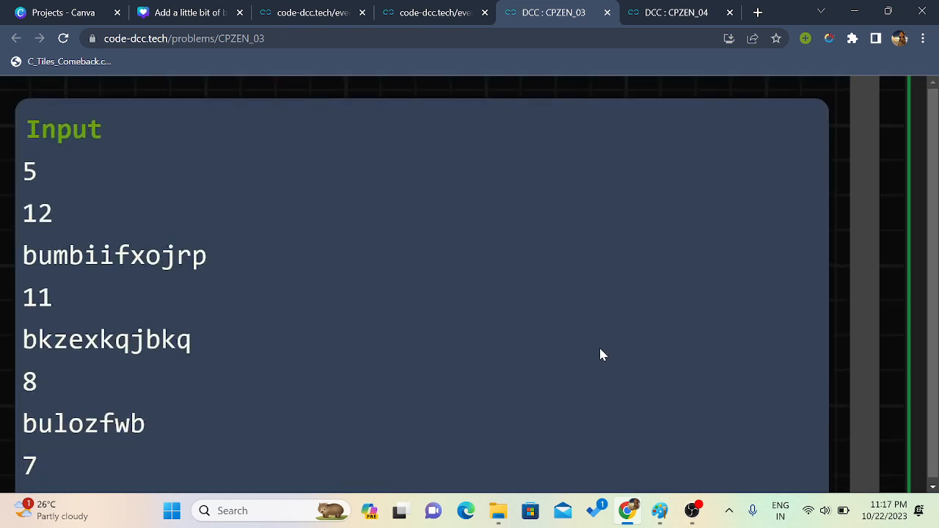
mouse_move(660, 510)
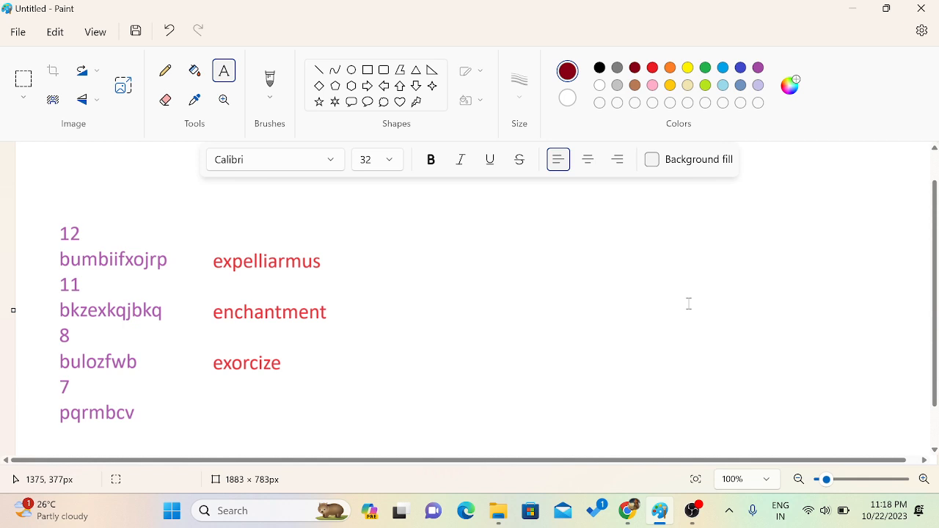
Step: With the Pencil, draw a curved arrow from bumbiifxojrp to expelliarmus
left_click(164, 71)
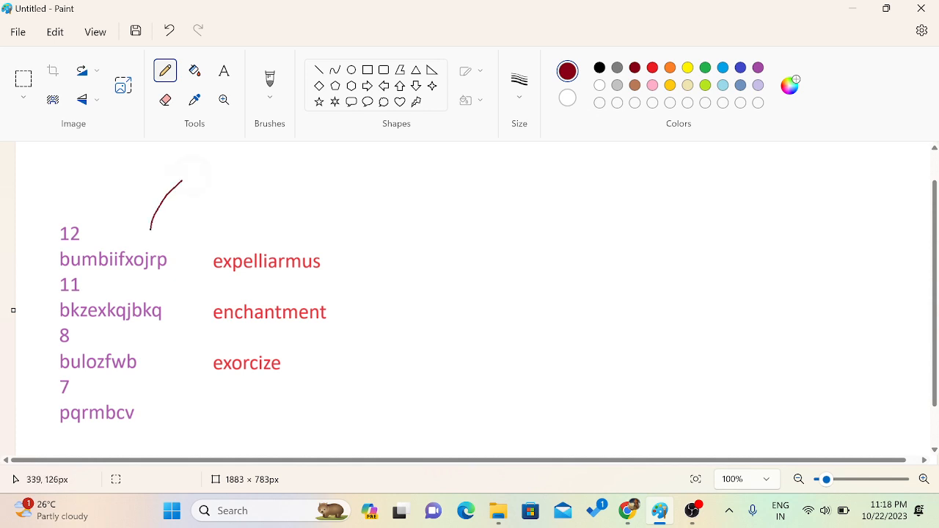
left_click_drag(179, 179, 262, 217)
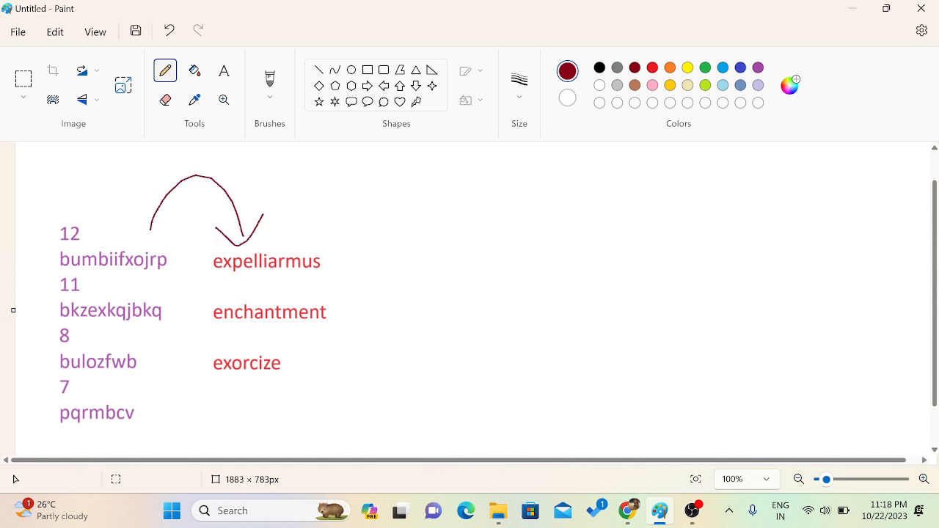
left_click_drag(443, 164, 455, 209)
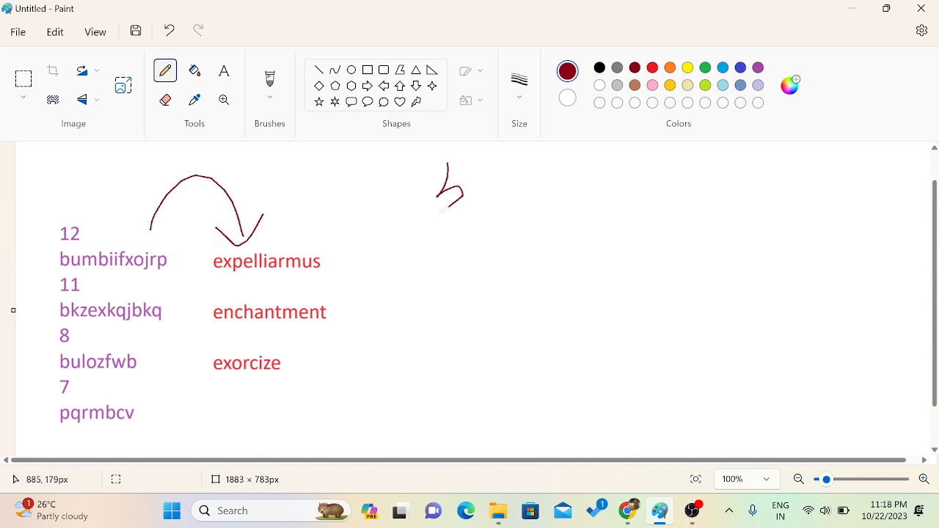
Step: Write the letter mappings b→e, u→x, m→p to the right in dark red
left_click_drag(481, 176, 541, 176)
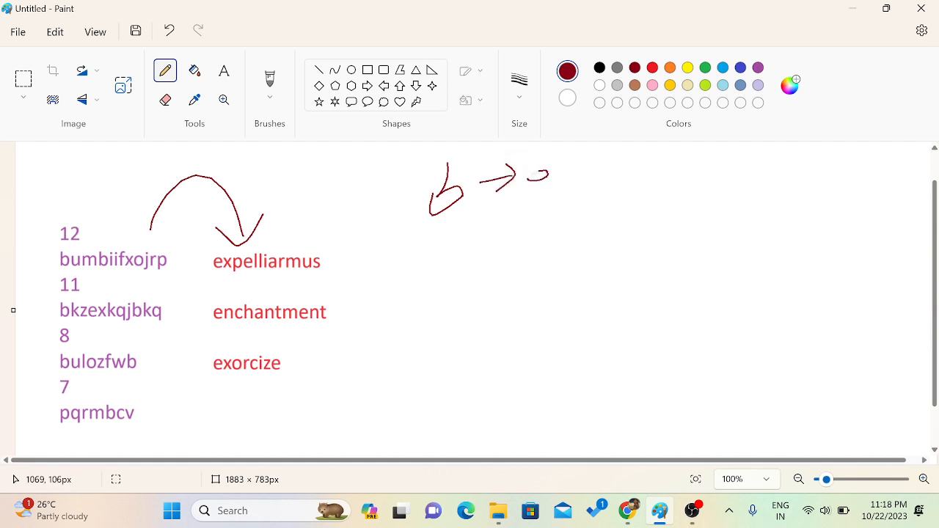
left_click_drag(545, 165, 554, 198)
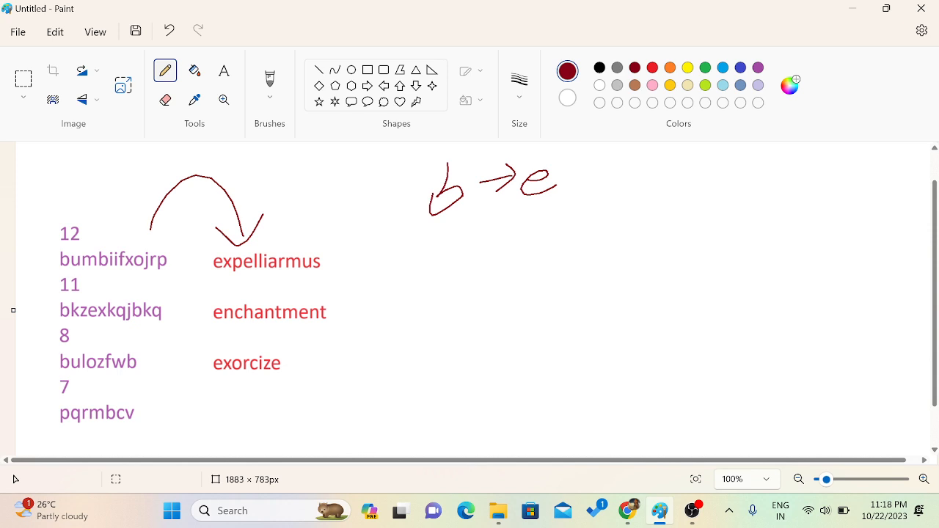
left_click_drag(458, 220, 492, 235)
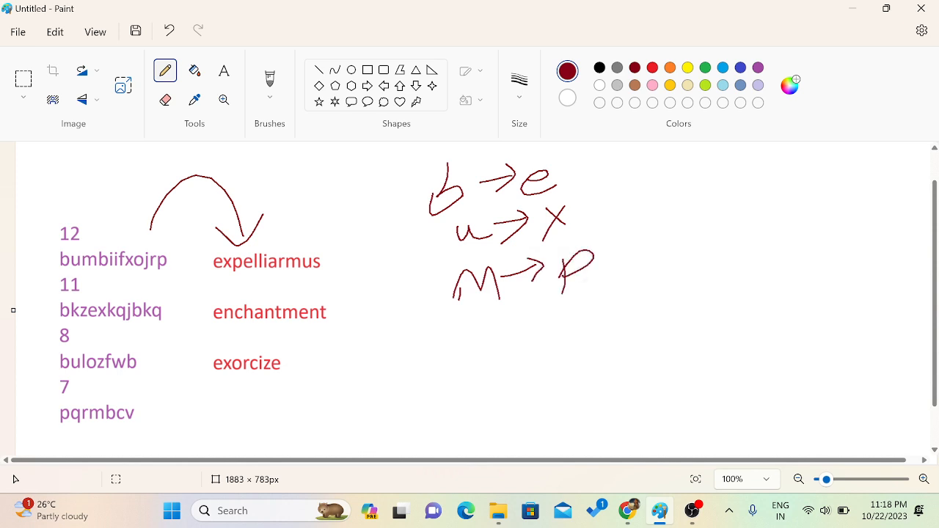
Step: Draw a vertical divider and write green letter rows a b c d e and u v w x
left_click_drag(604, 146, 625, 317)
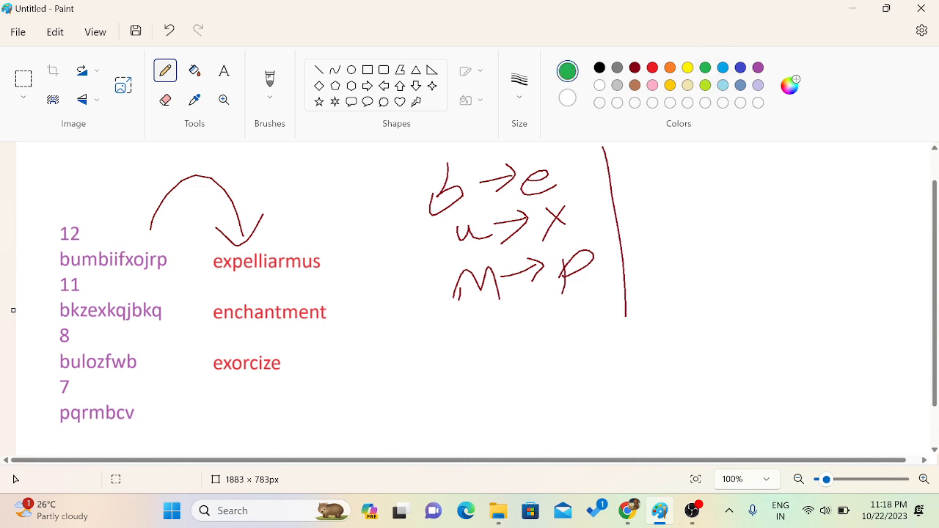
left_click_drag(643, 176, 734, 183)
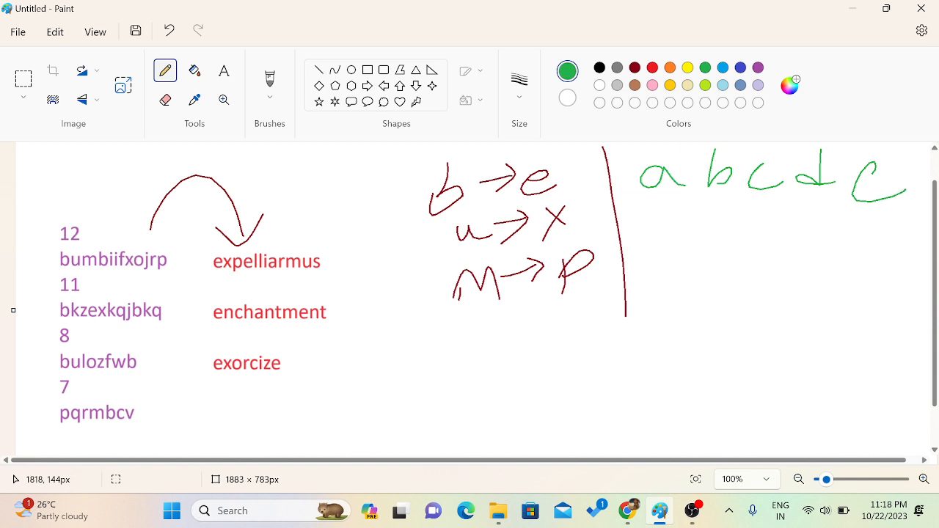
left_click_drag(649, 249, 687, 282)
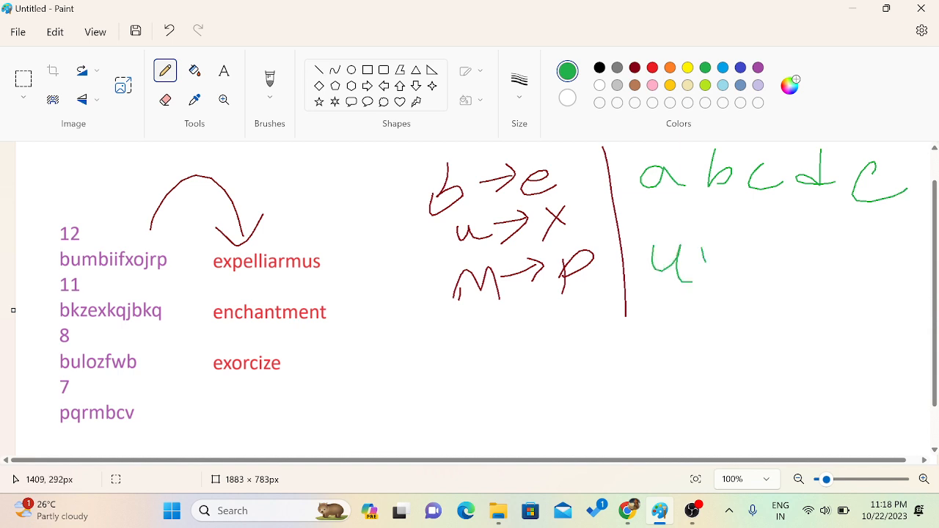
left_click_drag(712, 249, 800, 286)
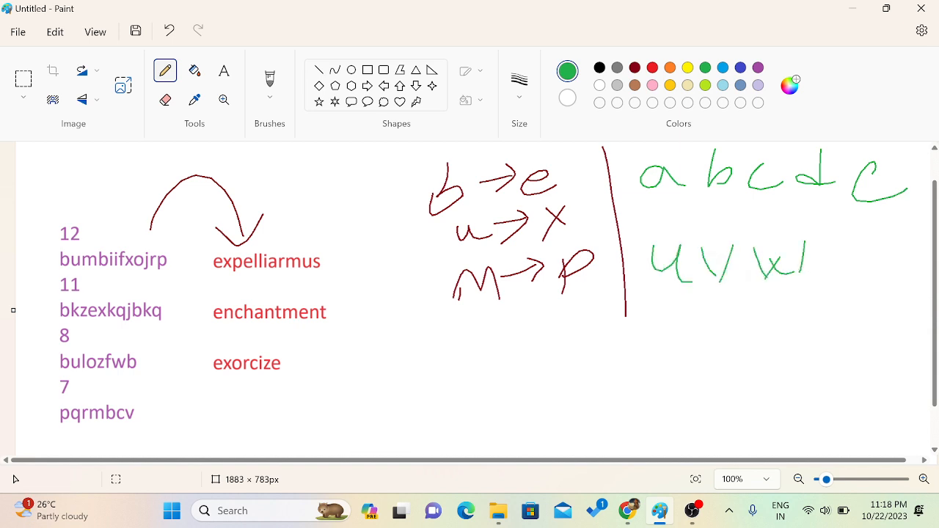
left_click_drag(834, 246, 854, 279)
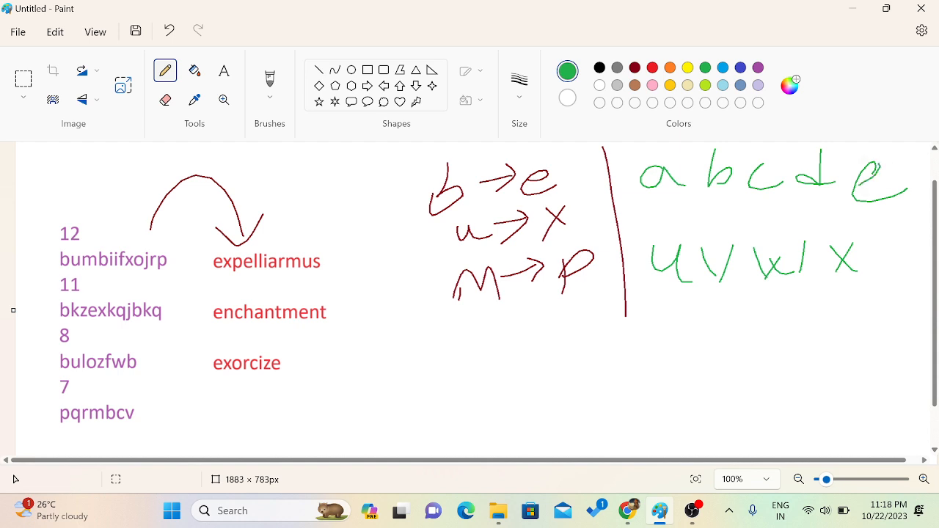
Step: Add arcs showing three-letter hops, labelling the +3 shift and the ASCII idea
left_click_drag(734, 162, 726, 146)
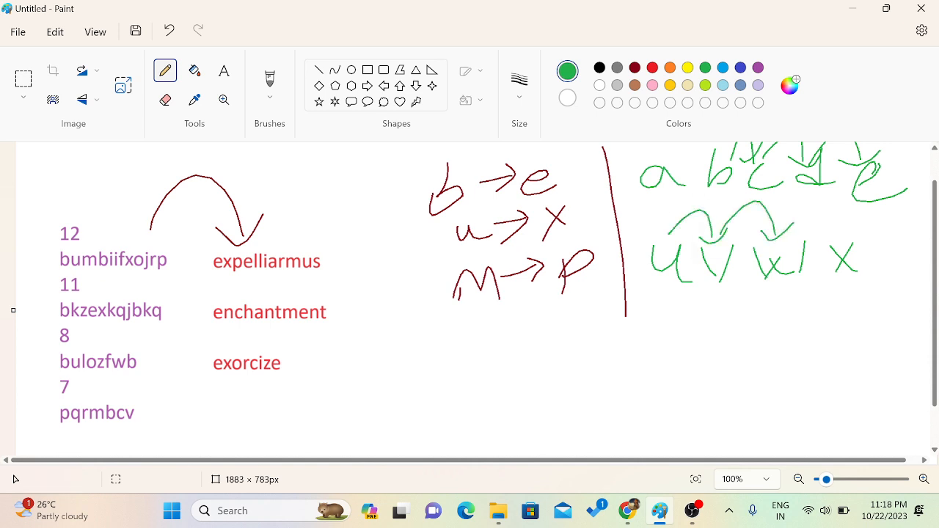
left_click_drag(672, 293, 693, 316)
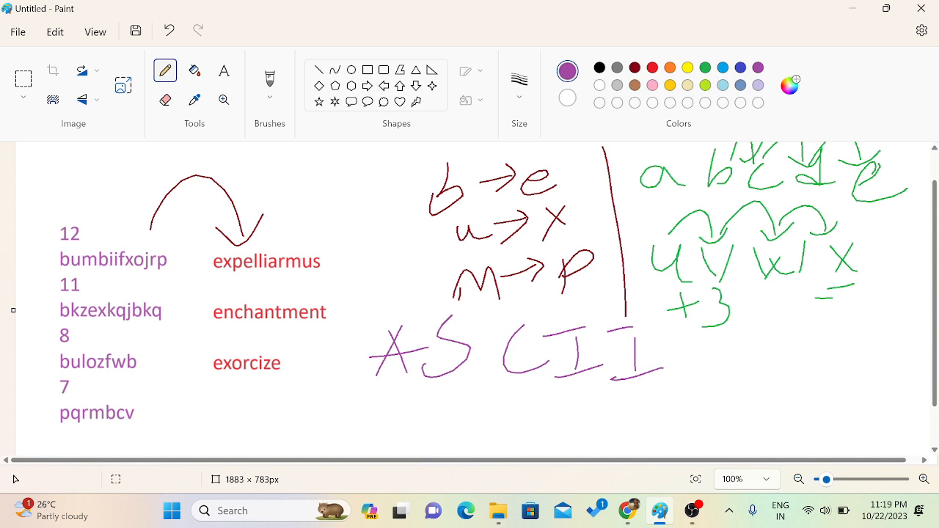
Step: Write the ASCII notes a = 97, b = 98 + 3 and e = 101 in black beneath the sketch
left_click_drag(458, 397, 540, 411)
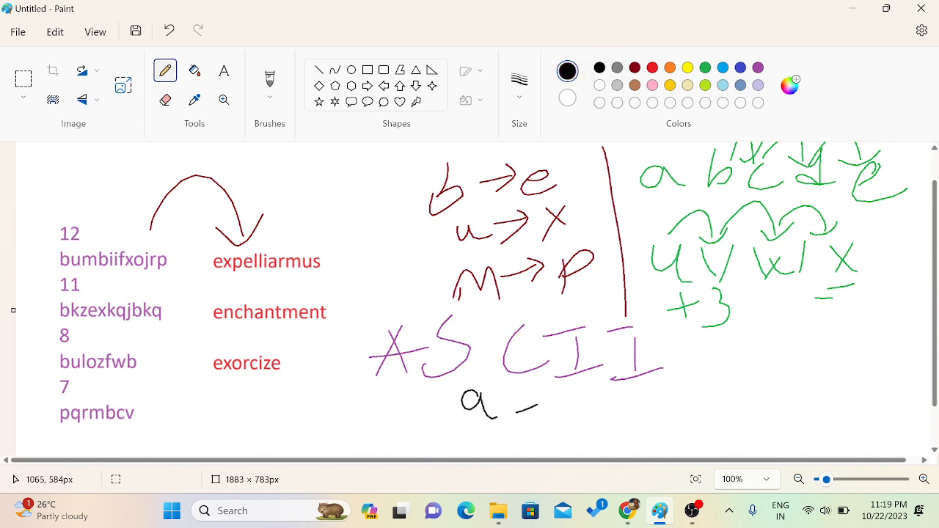
left_click_drag(529, 411, 624, 411)
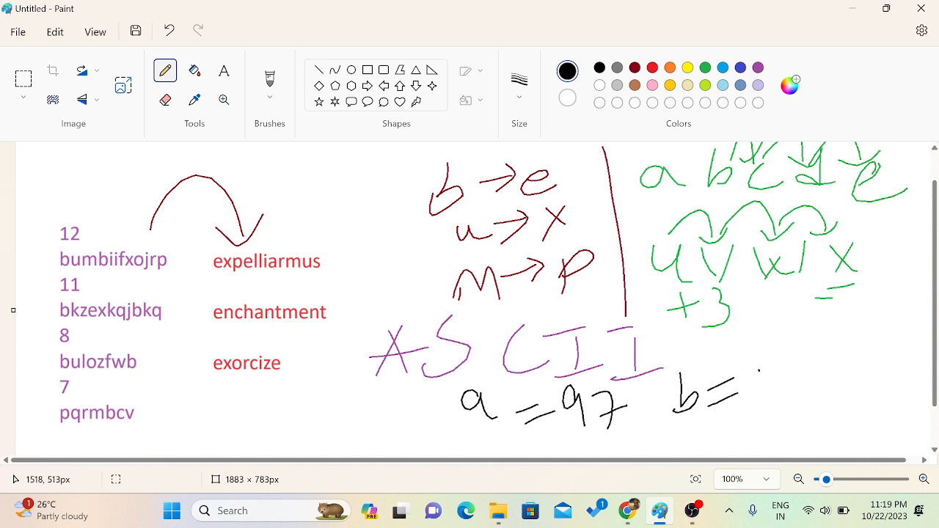
left_click_drag(756, 359, 800, 396)
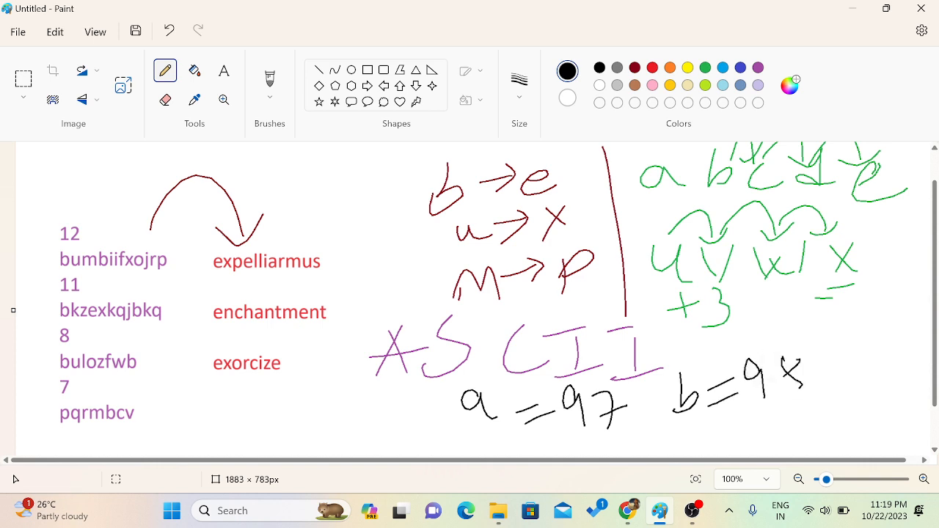
left_click_drag(785, 364, 800, 399)
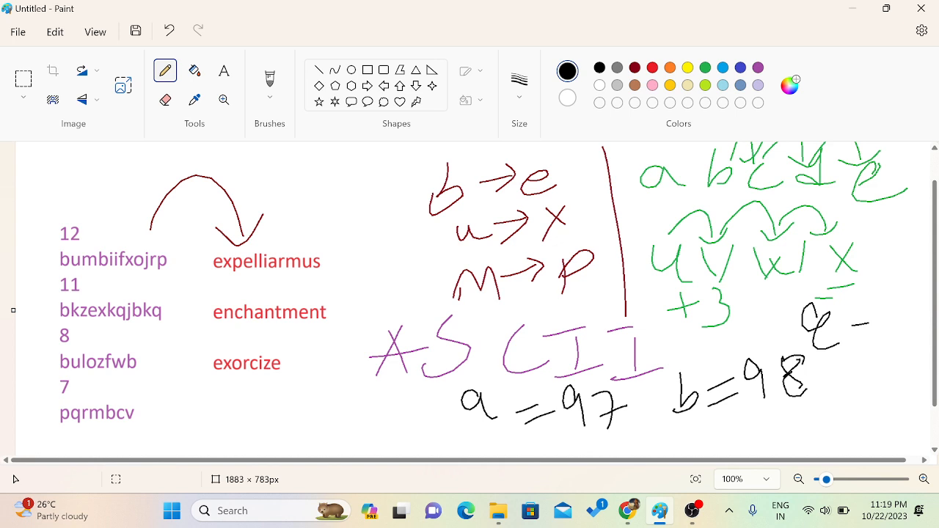
left_click_drag(854, 334, 932, 326)
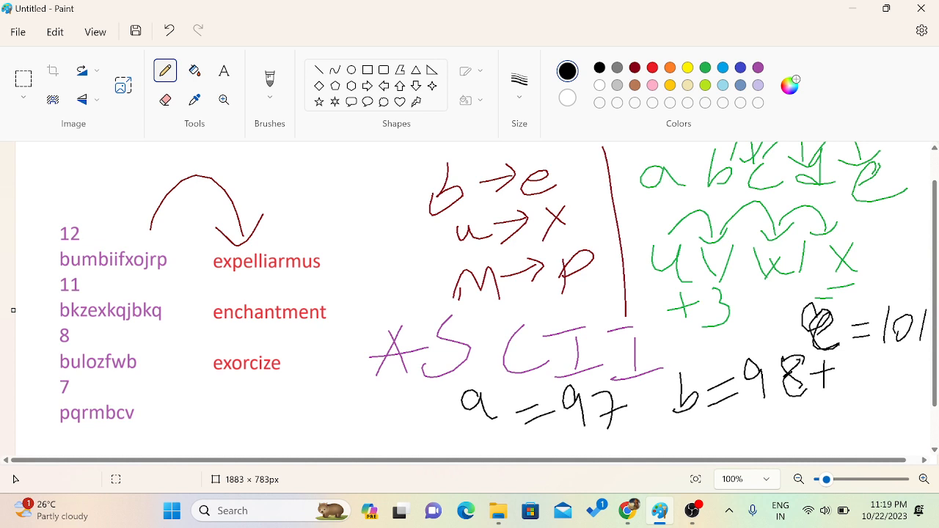
left_click_drag(858, 367, 878, 411)
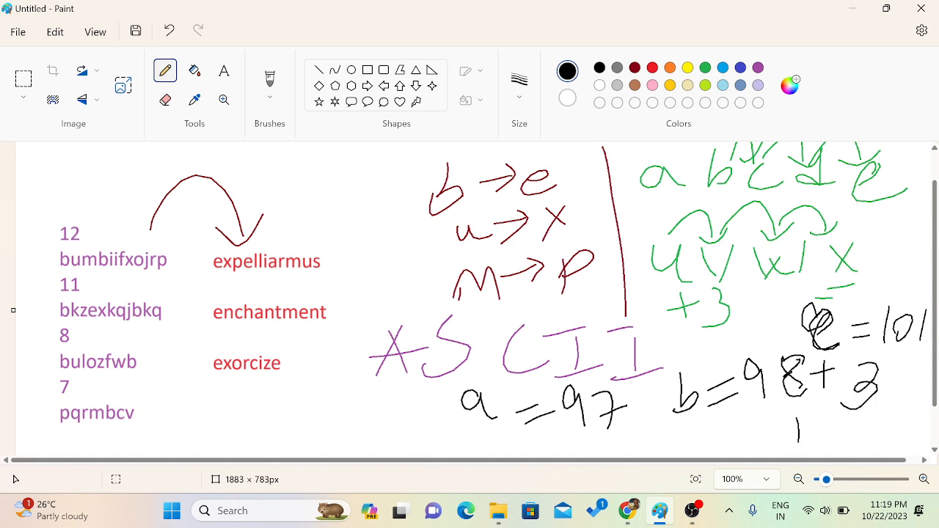
left_click_drag(792, 426, 844, 432)
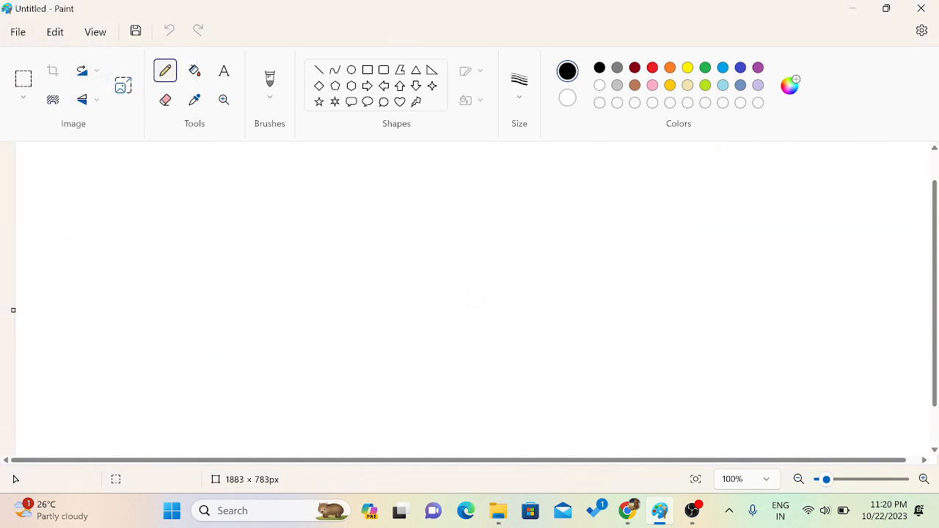
Step: Recheck Test Case 1's input and output in Chrome, then start a fresh Paint sketch with x → a and x y z
left_click_drag(71, 176, 102, 208)
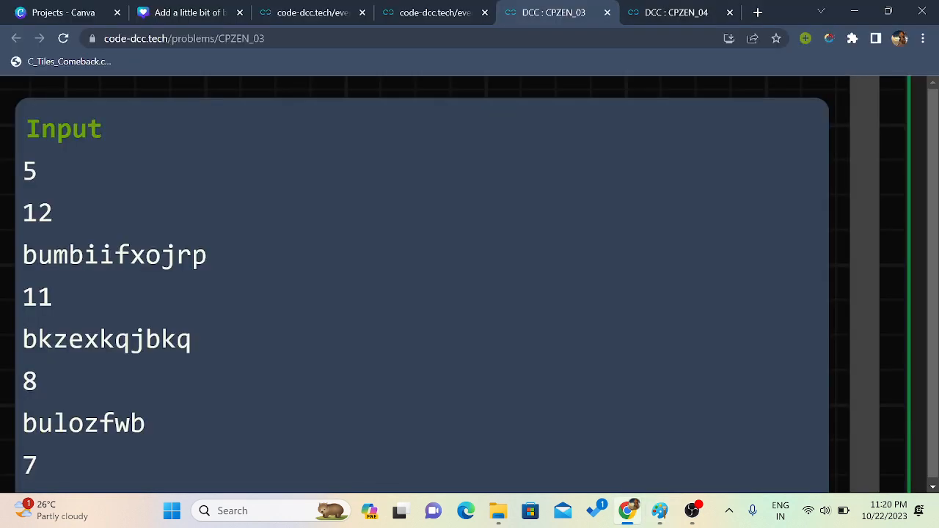
scroll("down", 3)
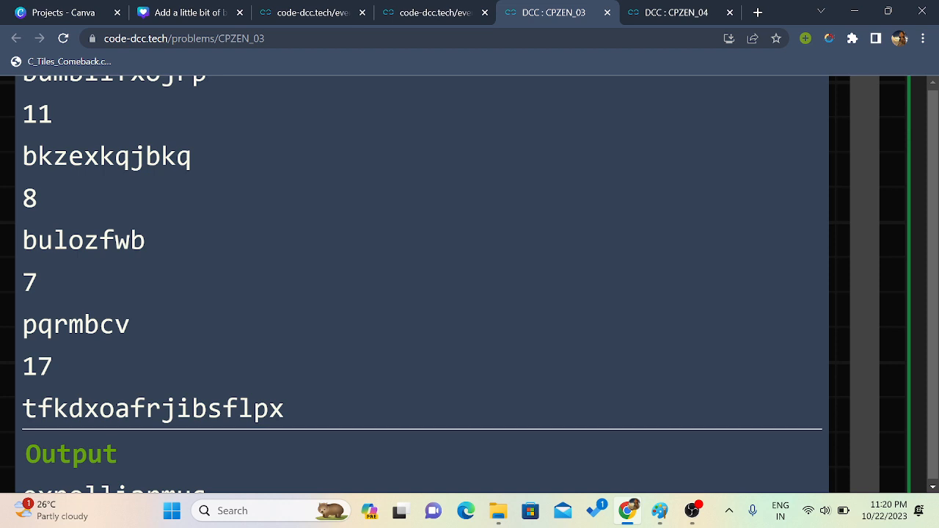
scroll("down", 3)
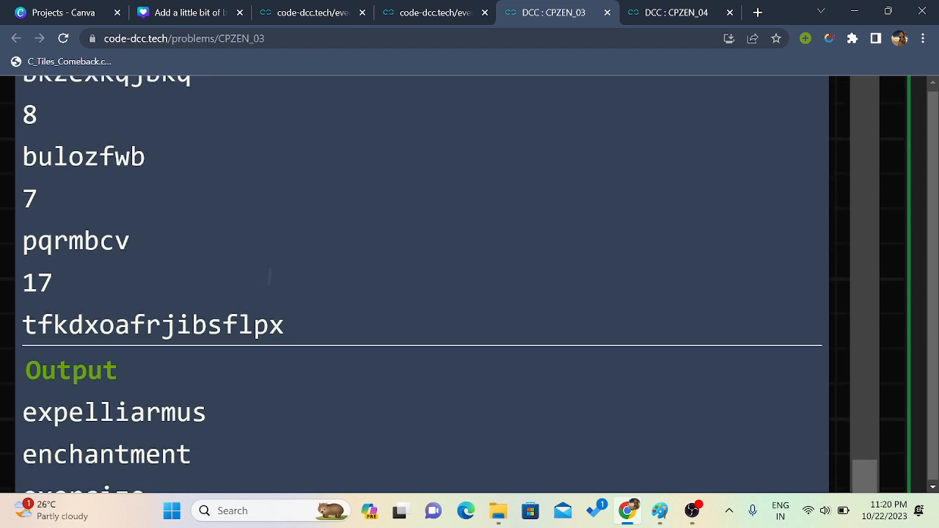
scroll("up", 3)
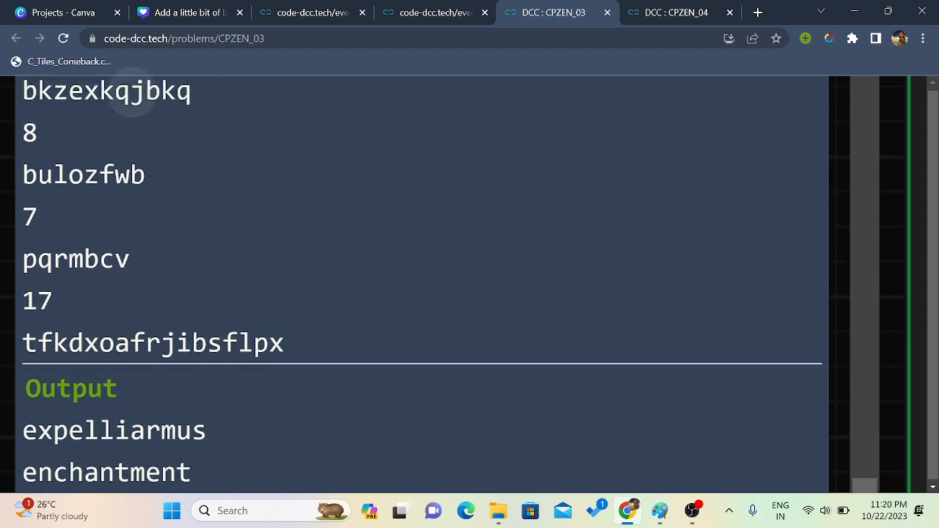
double_click(106, 91)
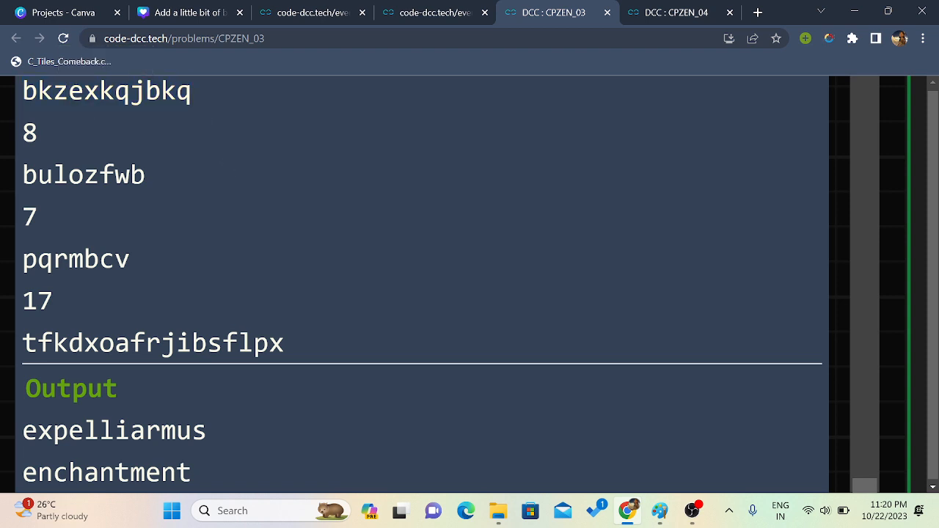
left_click(692, 510)
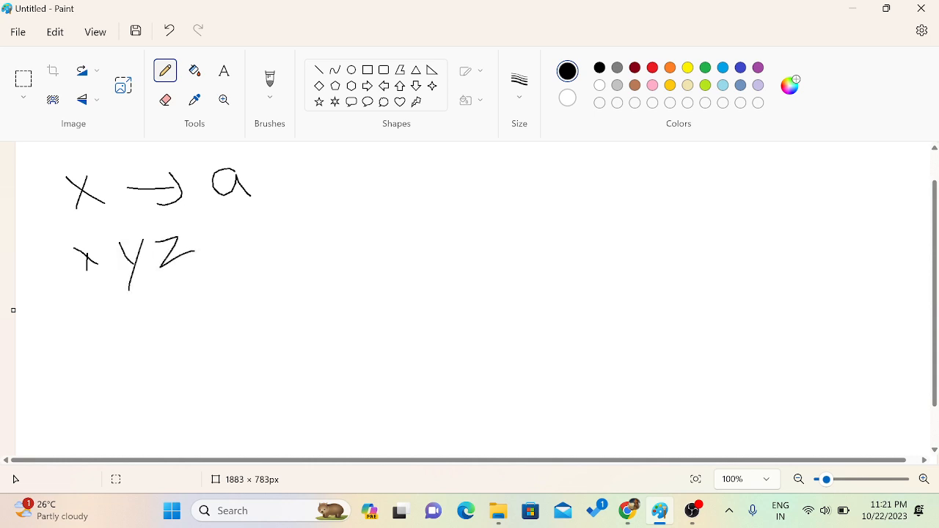
Step: Arrow x y z onto a b c and write x = 120, 120 + 3 = 123 against a = 97
left_click_drag(213, 243, 352, 242)
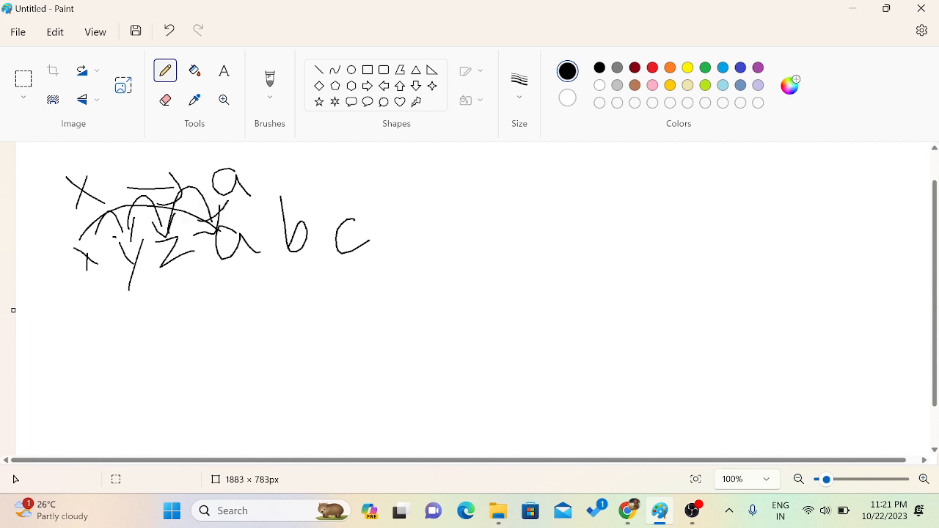
left_click_drag(94, 279, 87, 323)
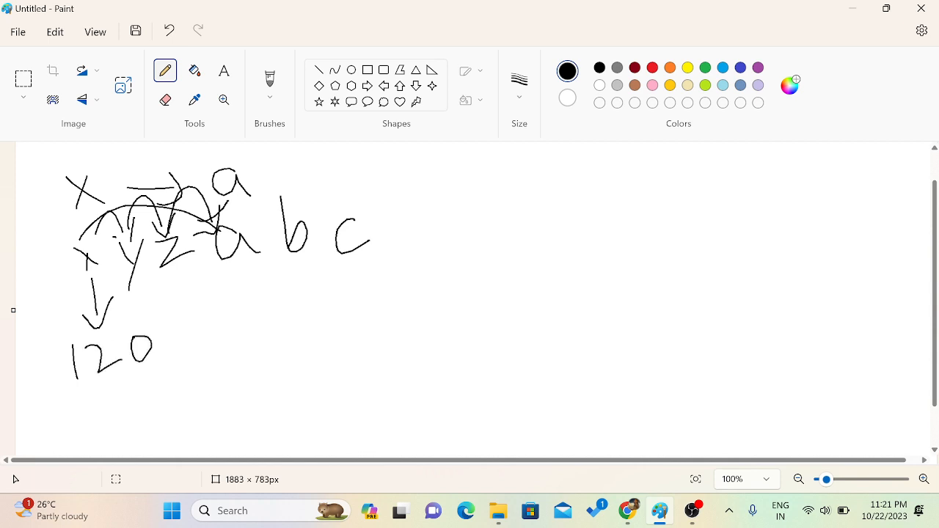
left_click_drag(184, 330, 250, 359)
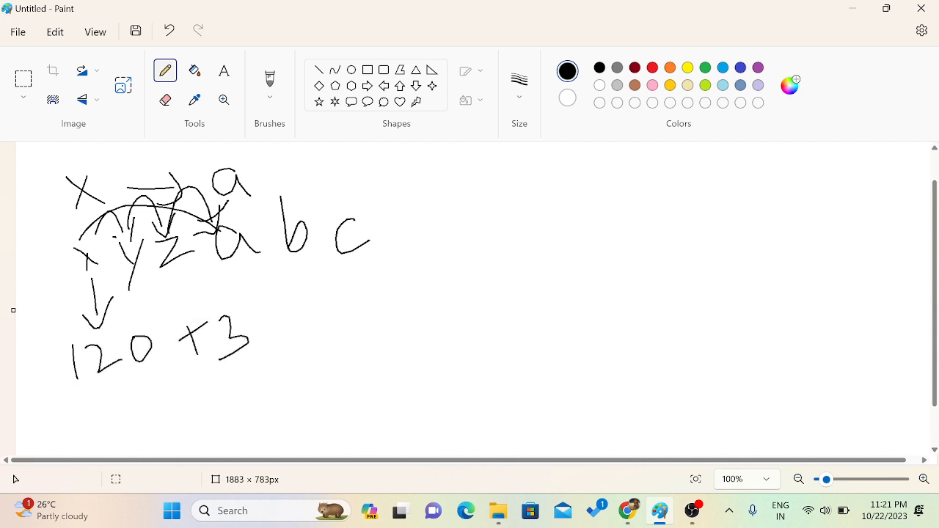
left_click_drag(282, 345, 353, 297)
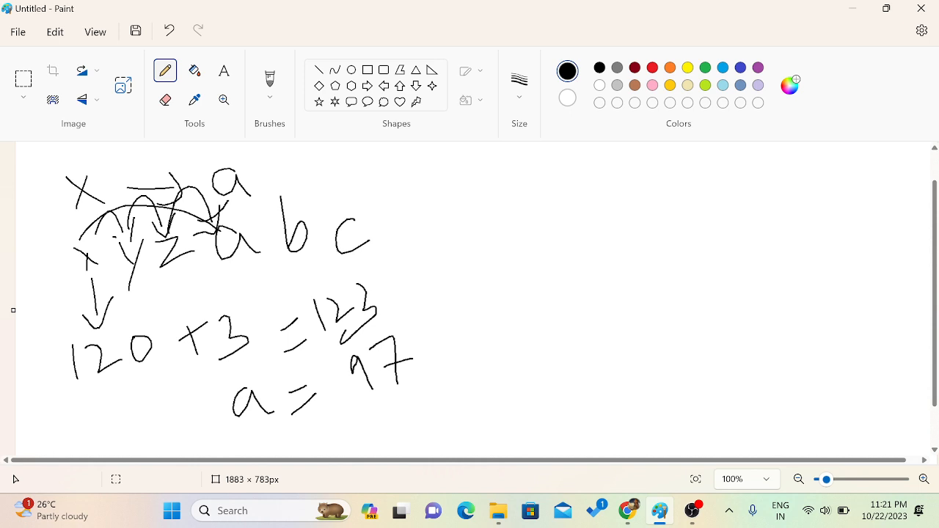
left_click_drag(502, 174, 546, 223)
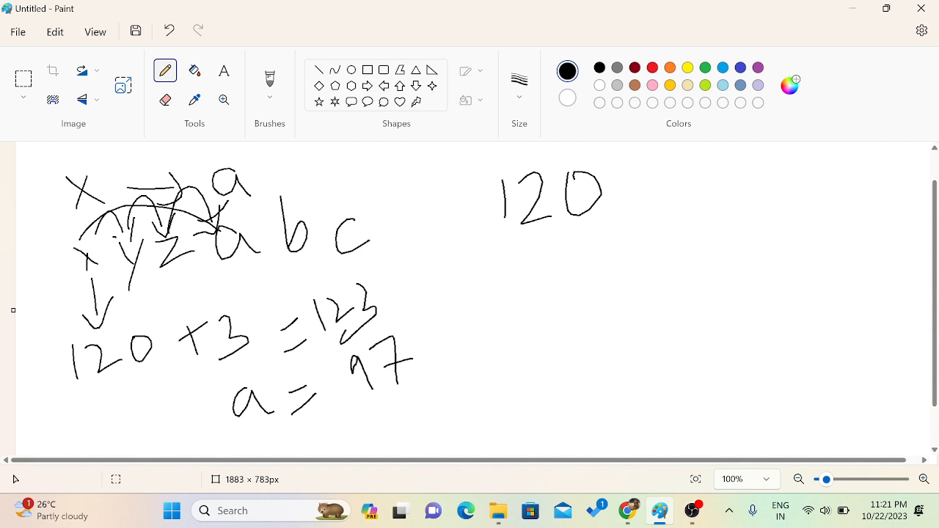
Step: Write 120 − 23 giving 97 at the top right with a long line and notes beneath it
left_click_drag(631, 194, 722, 183)
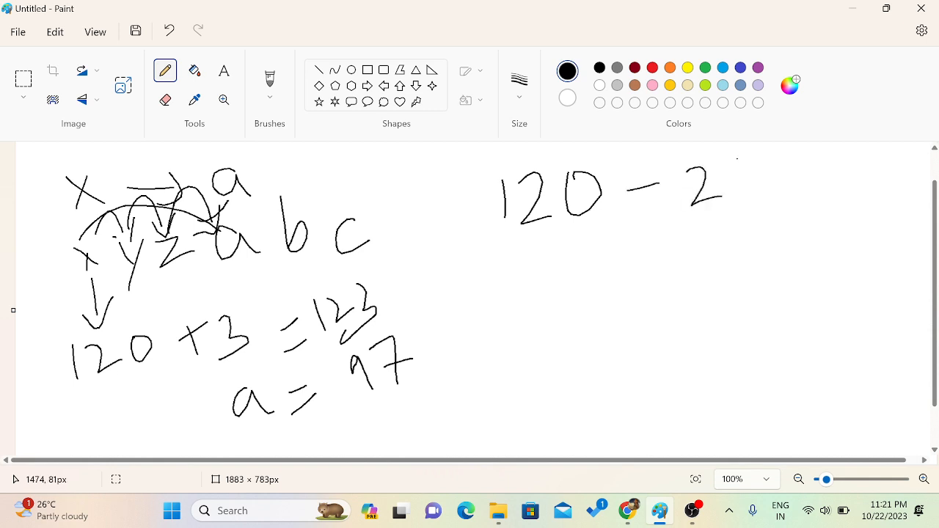
left_click_drag(742, 159, 751, 213)
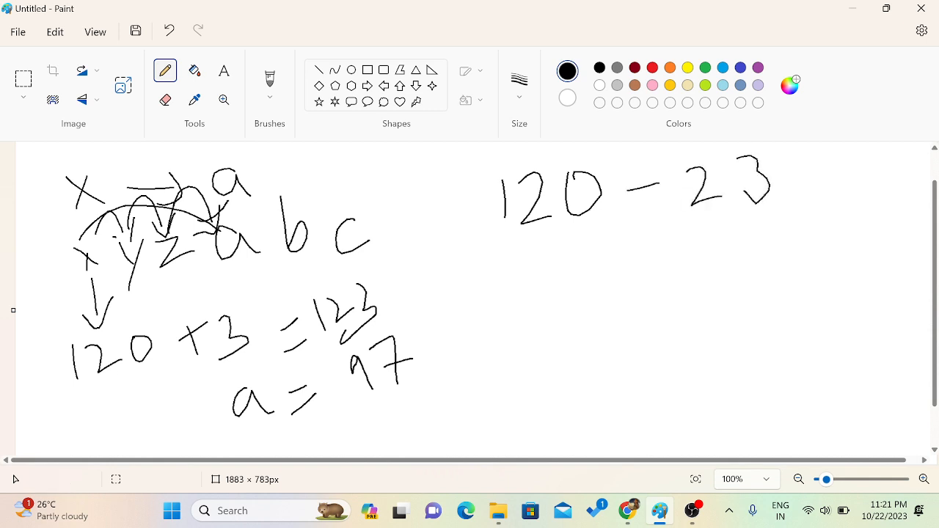
left_click_drag(600, 227, 658, 262)
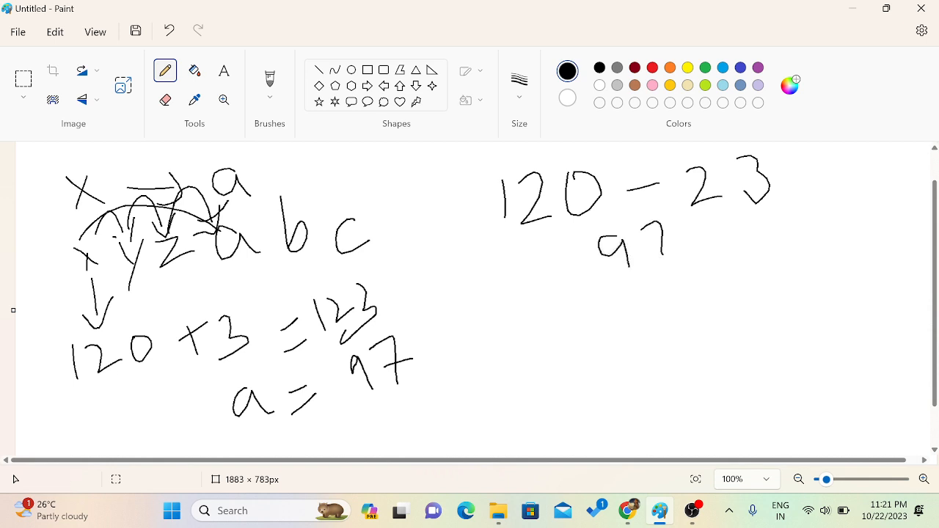
left_click_drag(473, 291, 819, 261)
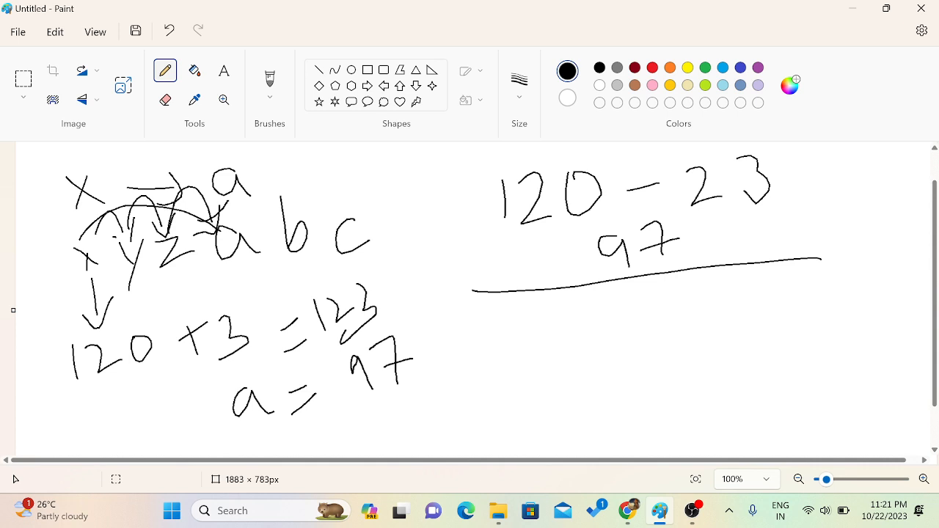
left_click_drag(484, 315, 506, 335)
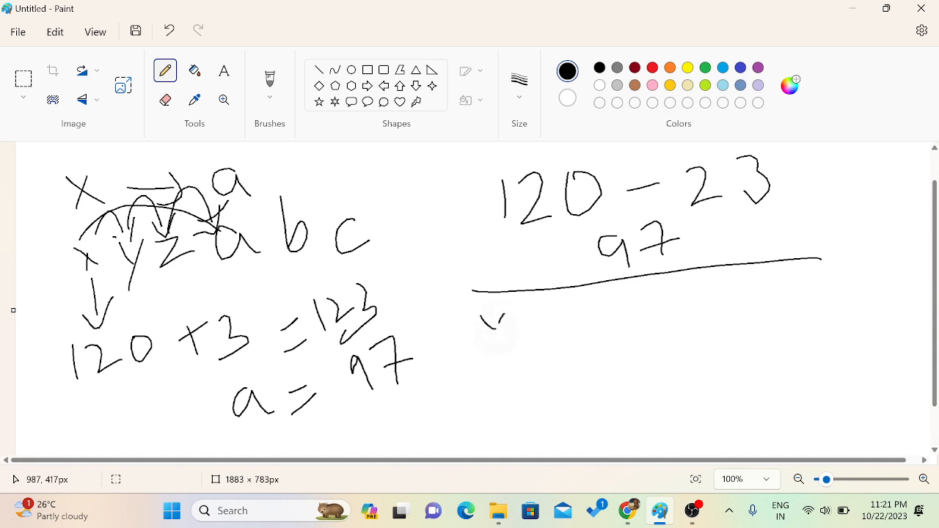
left_click_drag(482, 309, 595, 345)
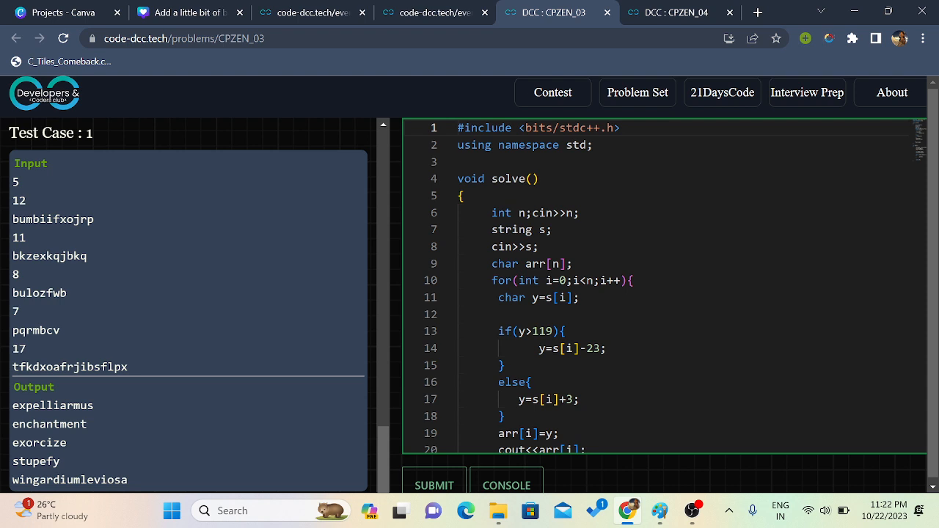
Step: Review the C++ solve() subtracting 23 above 119 else adding 3, down to main()'s fast I/O lines
scroll("down", 3)
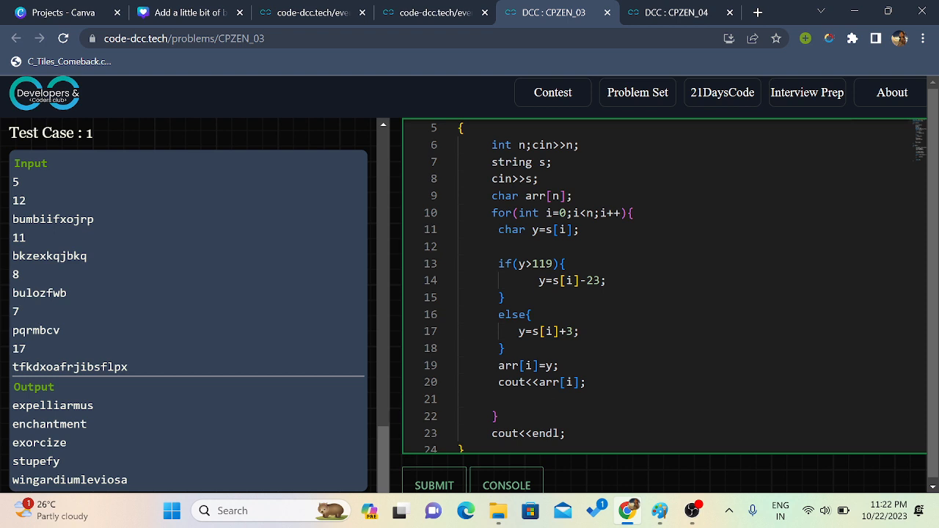
scroll("down", 3)
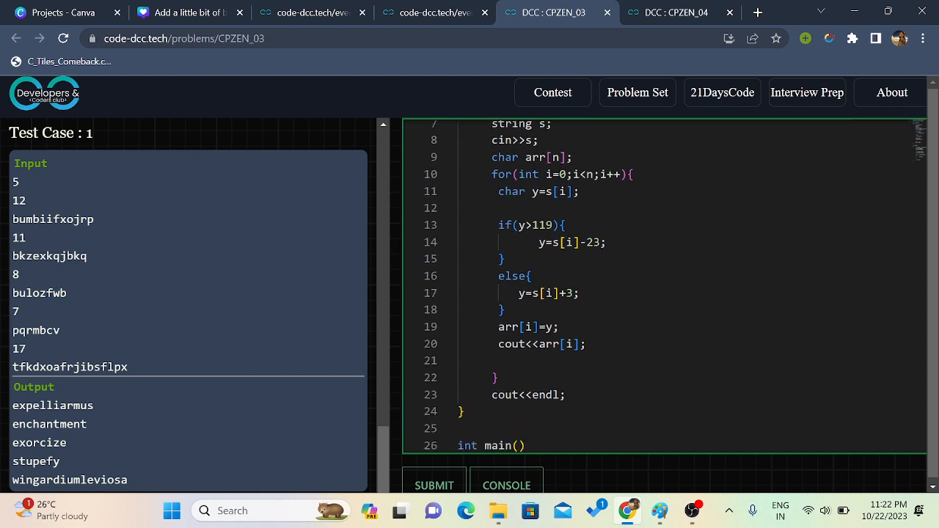
scroll("up", 3)
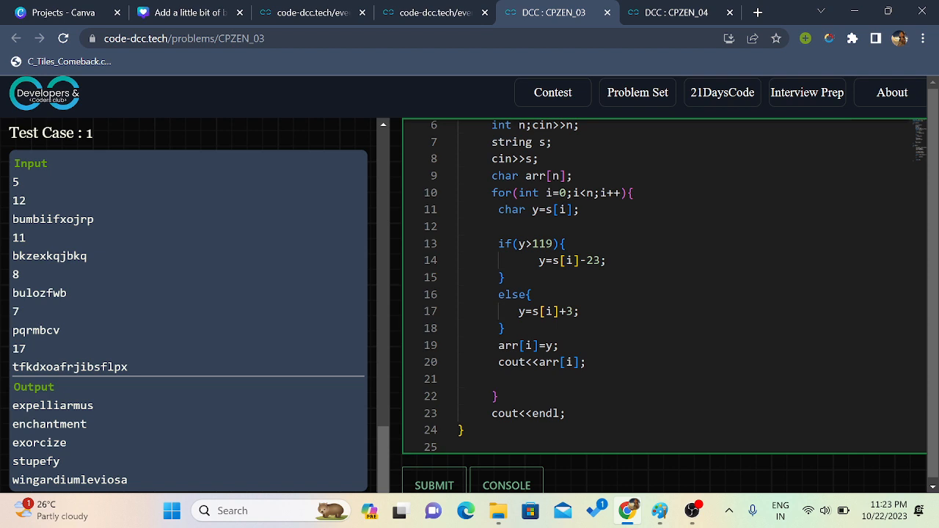
scroll("down", 3)
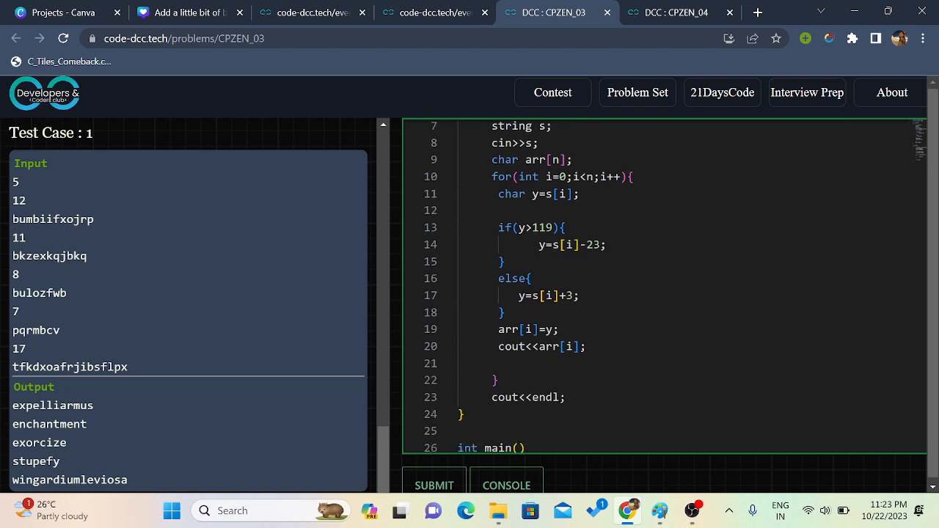
scroll("up", 3)
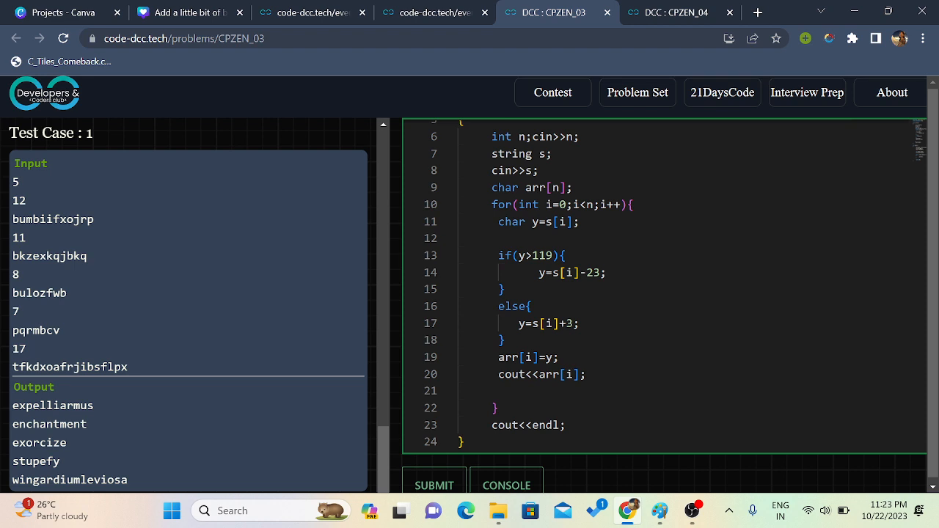
scroll("down", 3)
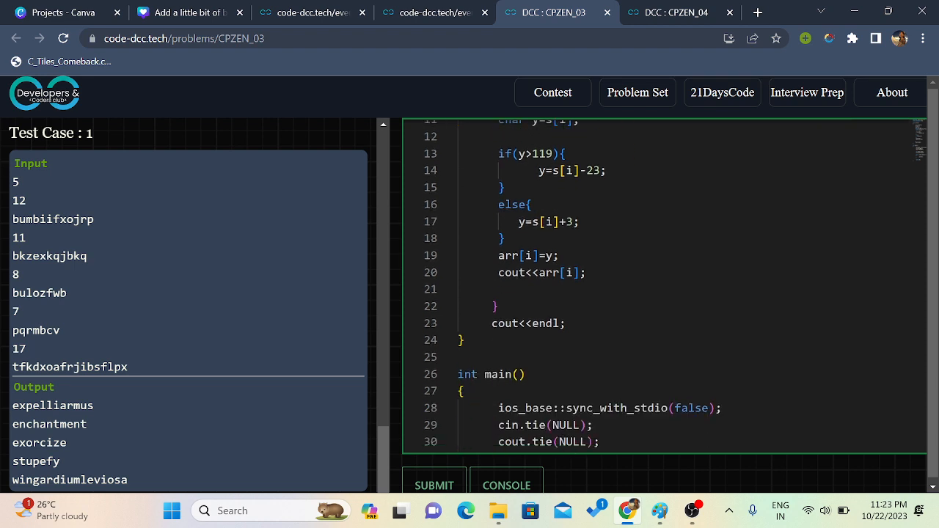
Step: Submit the CPZEN_03 solution and receive the Accepted verdict in 7.000 milliseconds
scroll("down", 3)
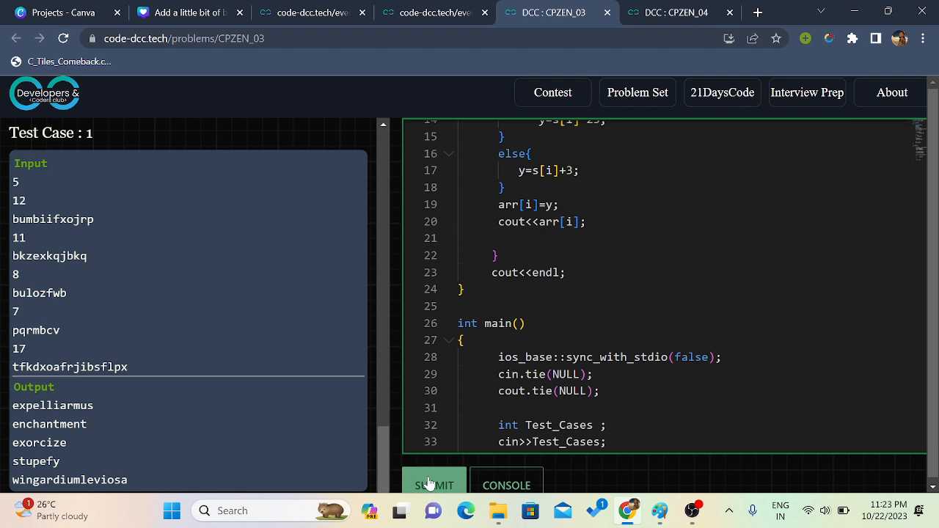
scroll("down", 3)
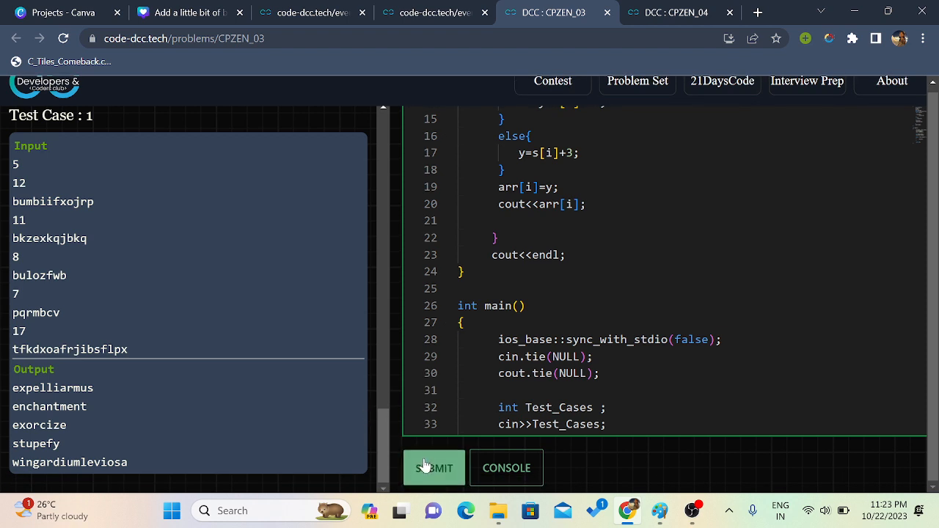
left_click(435, 468)
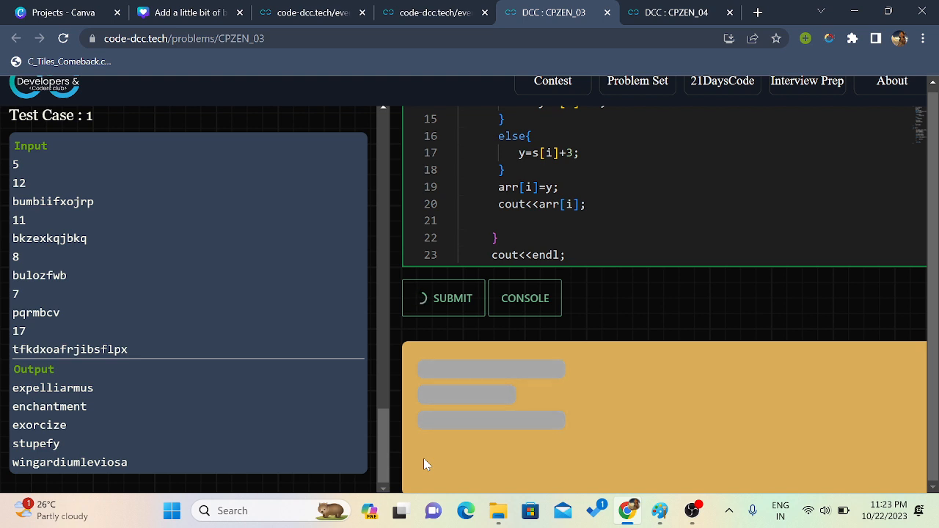
left_click(444, 298)
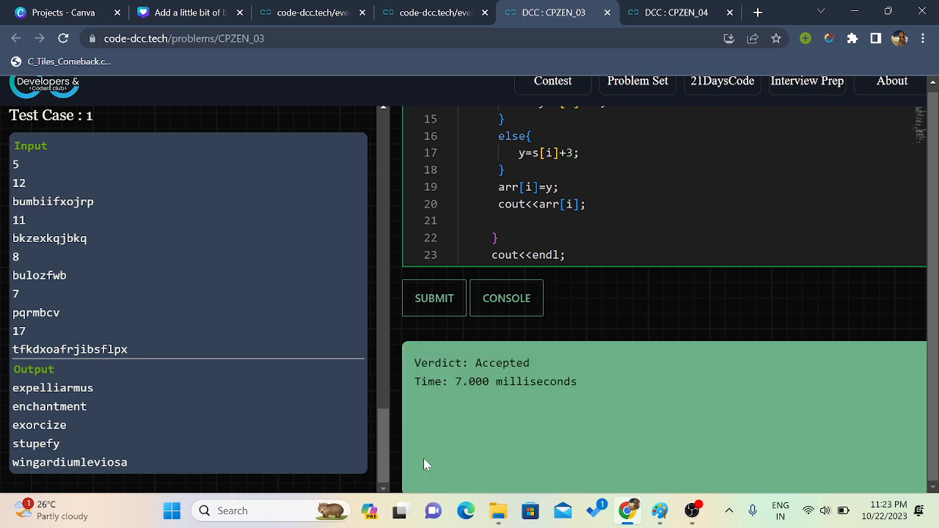